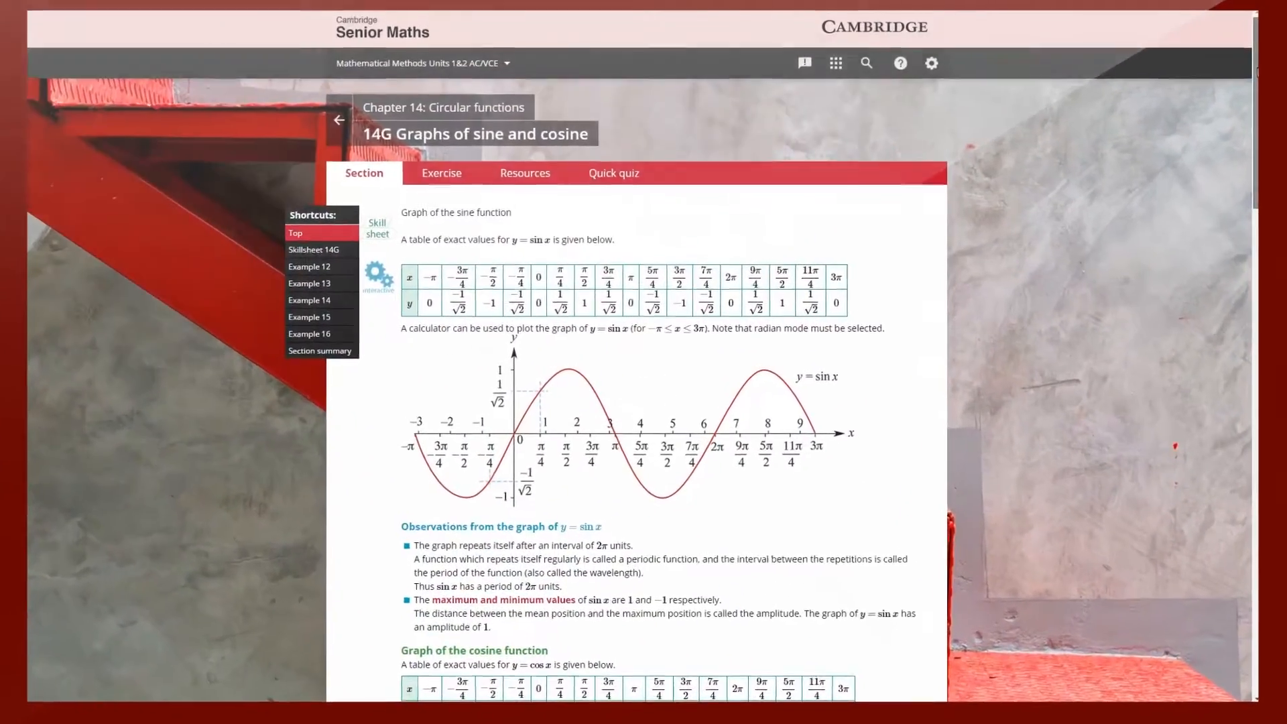
- Scroll down the 14G Graphs of sine and cosine section page
{"action": "scroll", "scroll_direction": "down", "scroll_amount": 3}
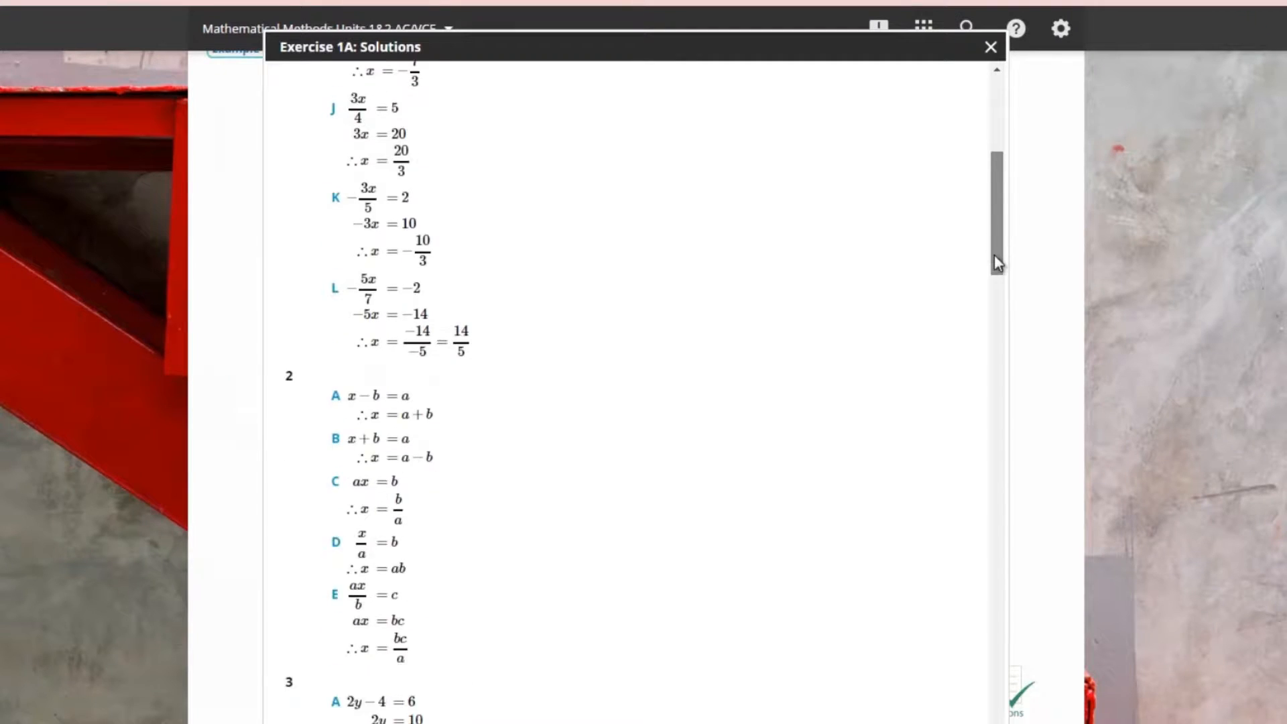
- View the 14G quick quiz questions, then bring up the Exercise 1A solutions at question 1
{"action": "left_click", "coordinate": [989, 47]}
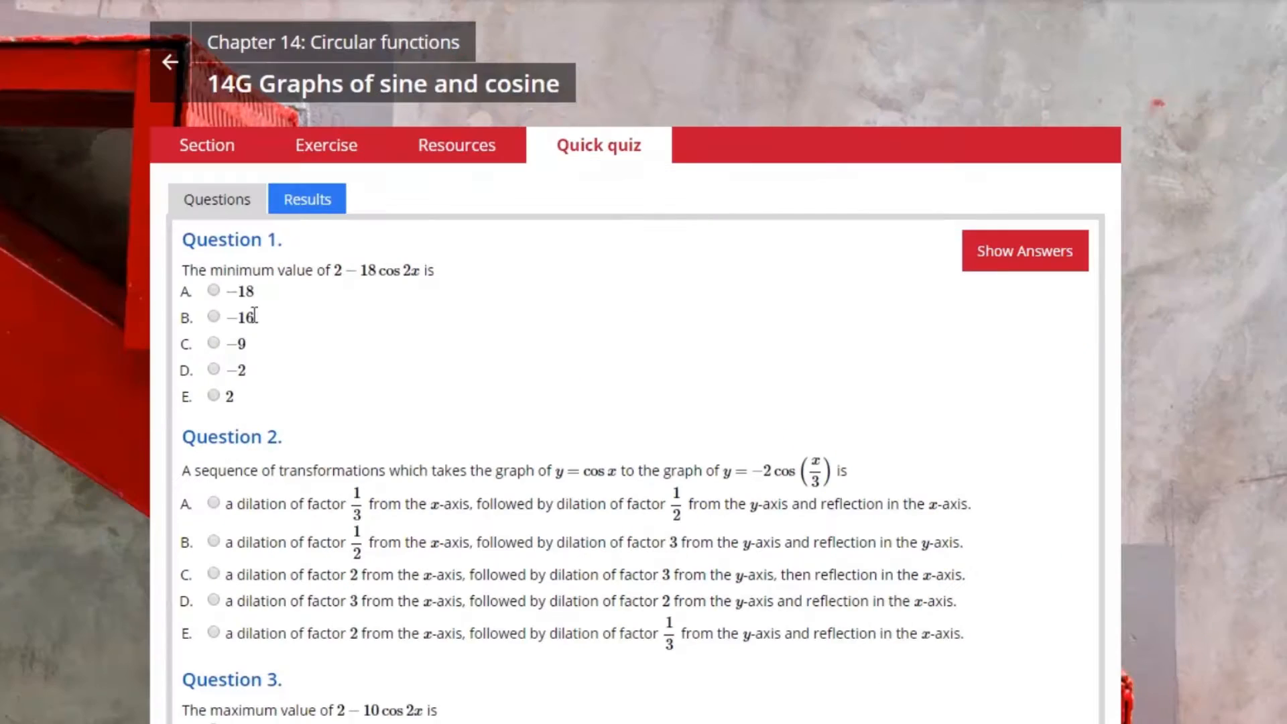
{"action": "left_click", "coordinate": [213, 317]}
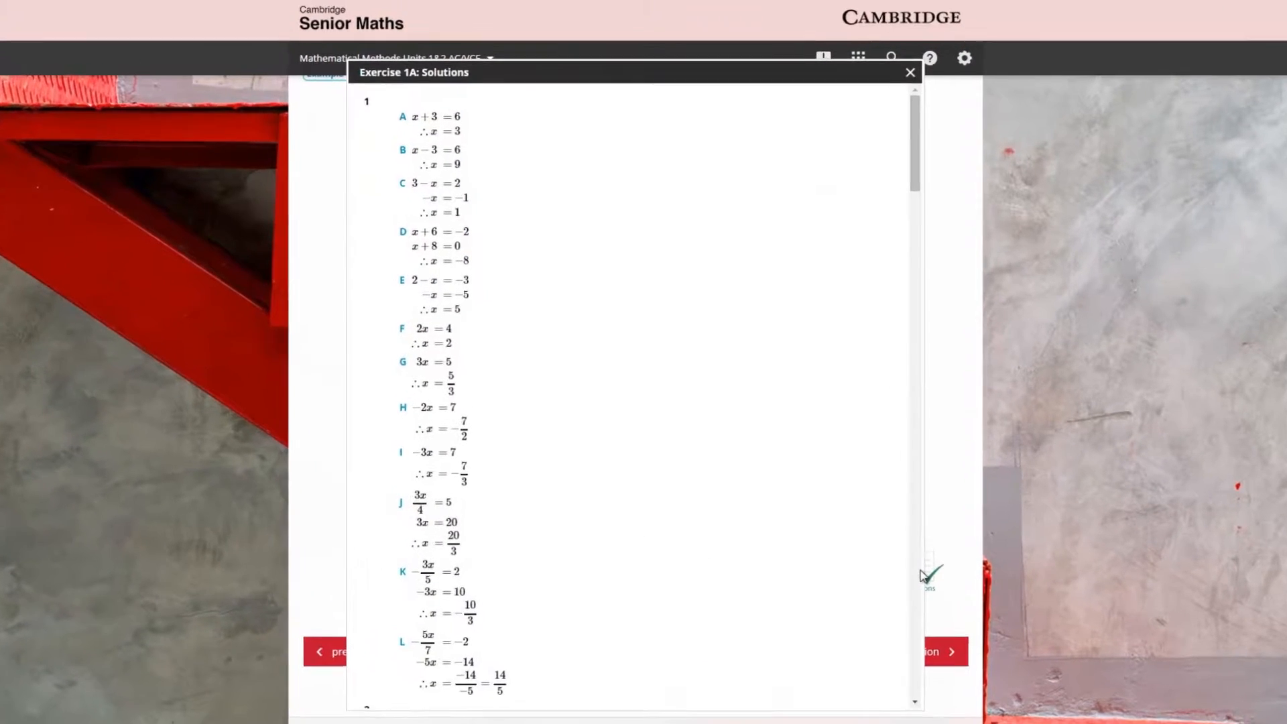
- Scroll through the 14G section's cosine and dilation content
{"action": "scroll", "scroll_direction": "down", "scroll_amount": 3}
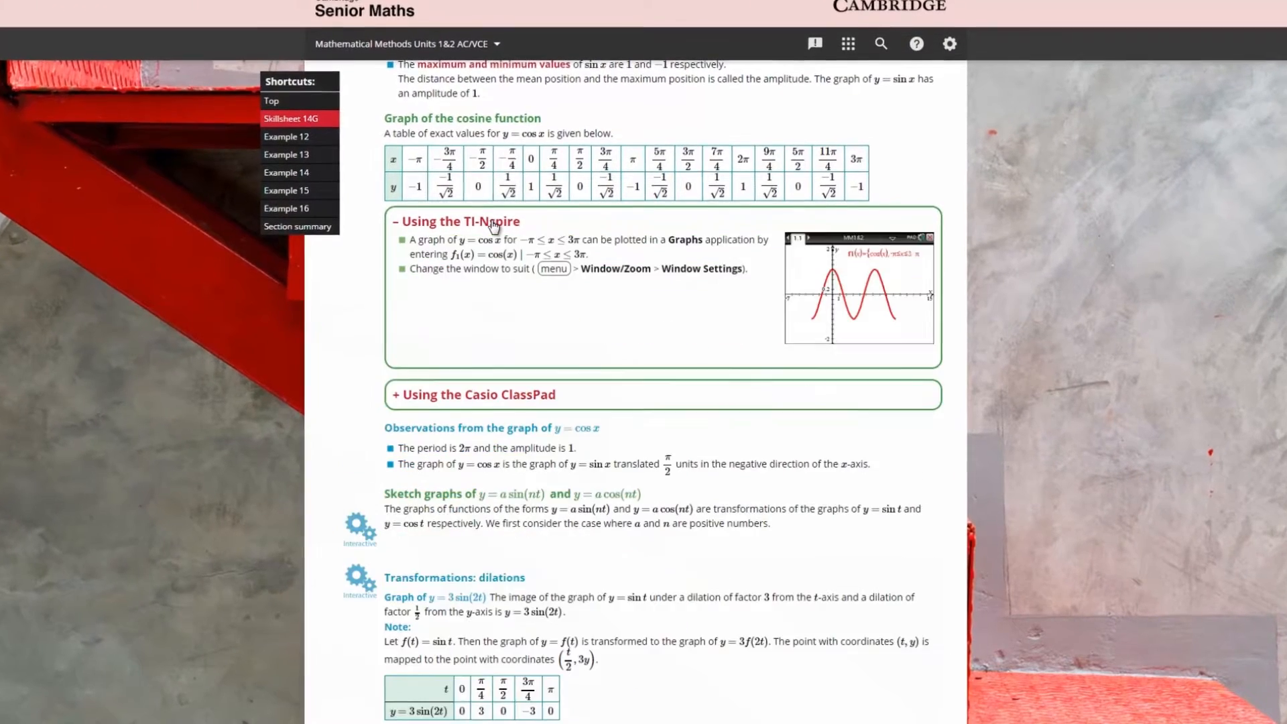
{"action": "scroll", "scroll_direction": "down", "scroll_amount": 3}
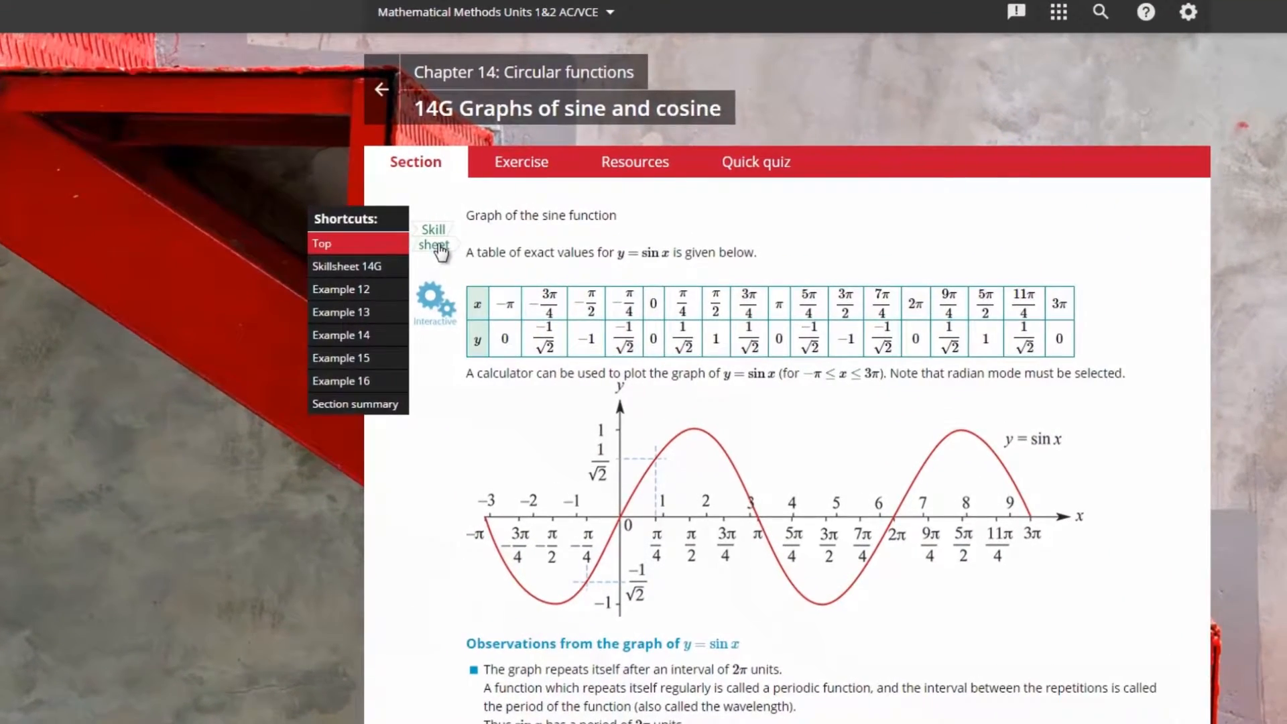
- Follow the Student book PDF link to open the chapter at page 485
{"action": "left_click", "coordinate": [634, 162]}
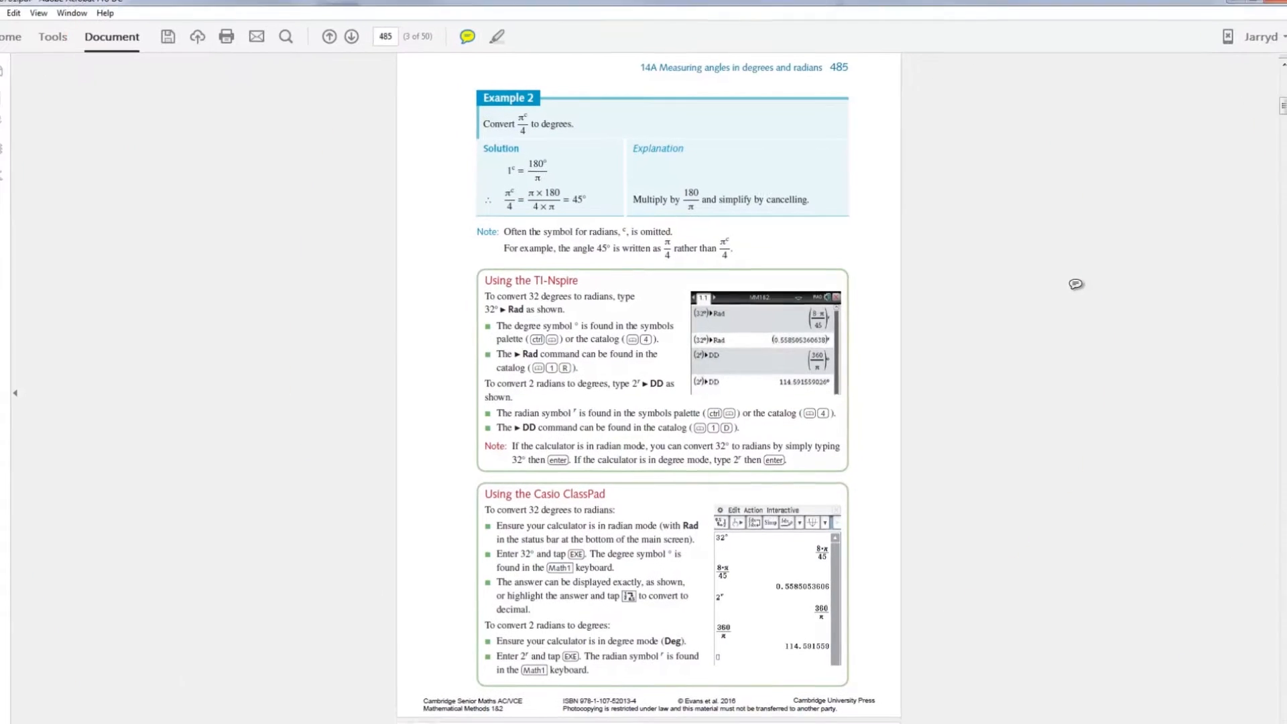
- Close the PDF and return to the General Mathematics Units 1 & 2 dashboard
{"action": "type", "text": "Re"}
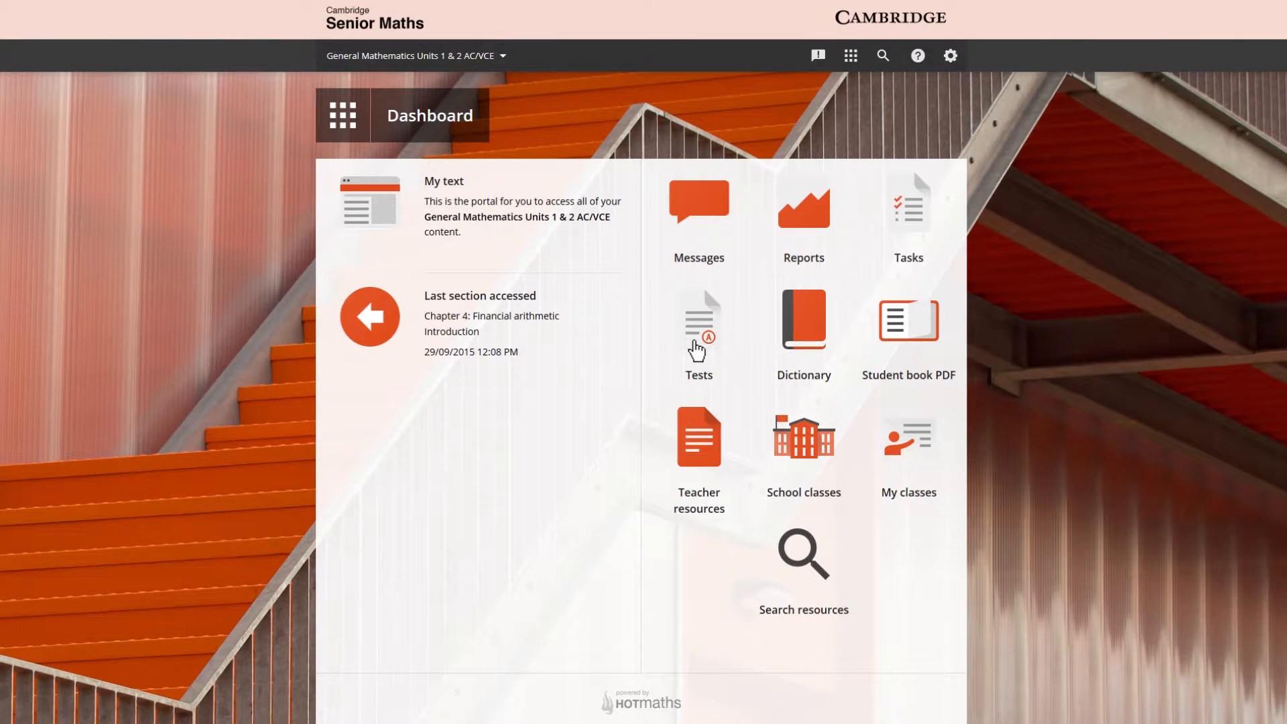
- From the test library, start a wizard-built test named 'Functions'
{"action": "left_click", "coordinate": [699, 320]}
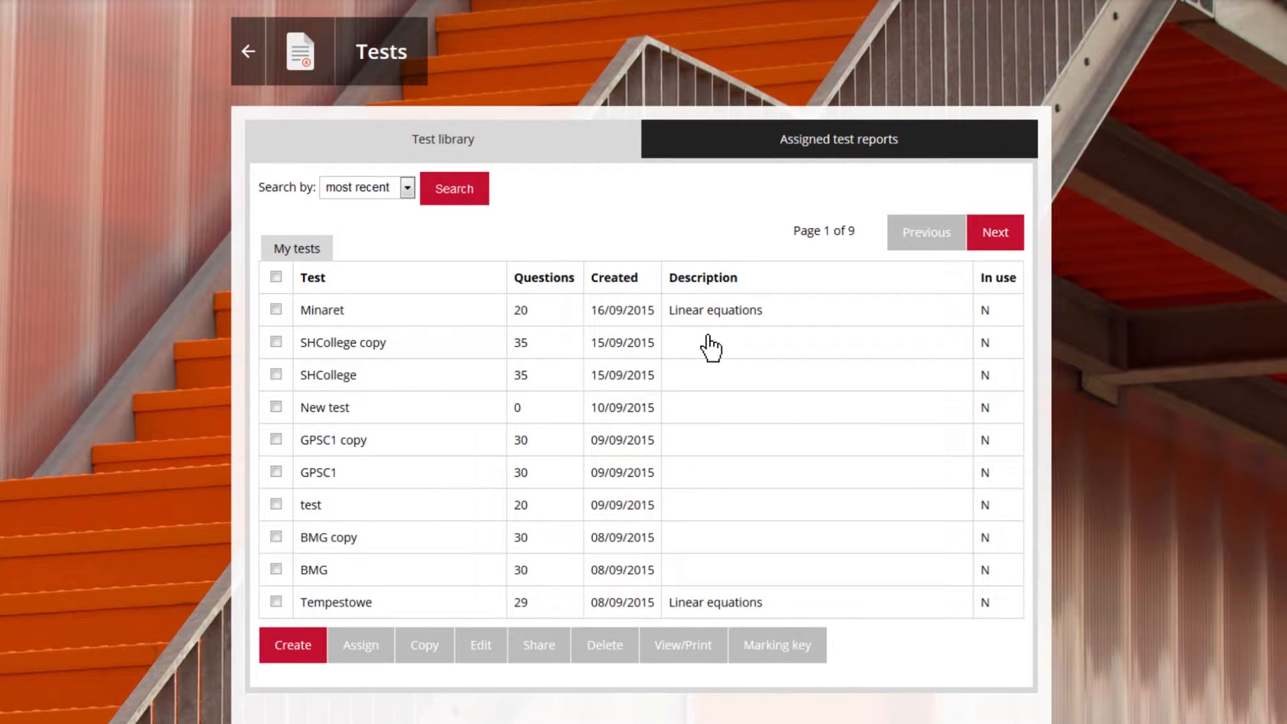
{"action": "left_click", "coordinate": [292, 645]}
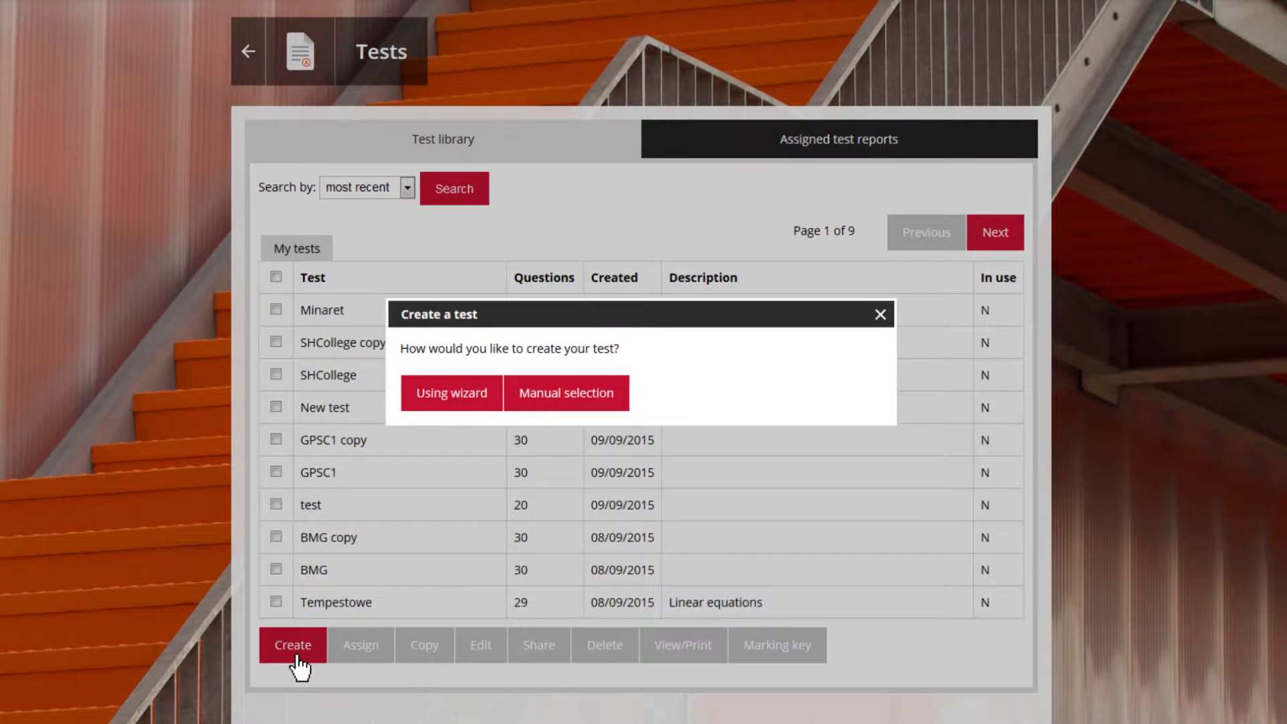
{"action": "left_click", "coordinate": [451, 393]}
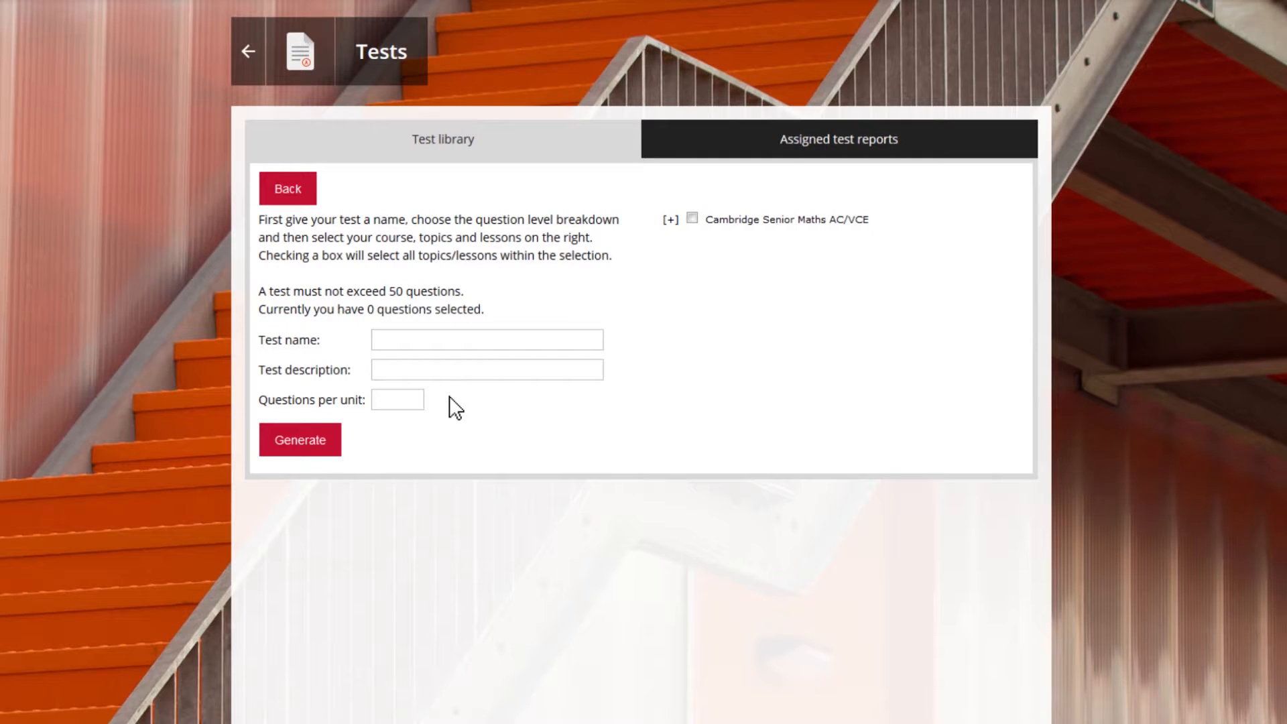
{"action": "type", "text": "Functions"}
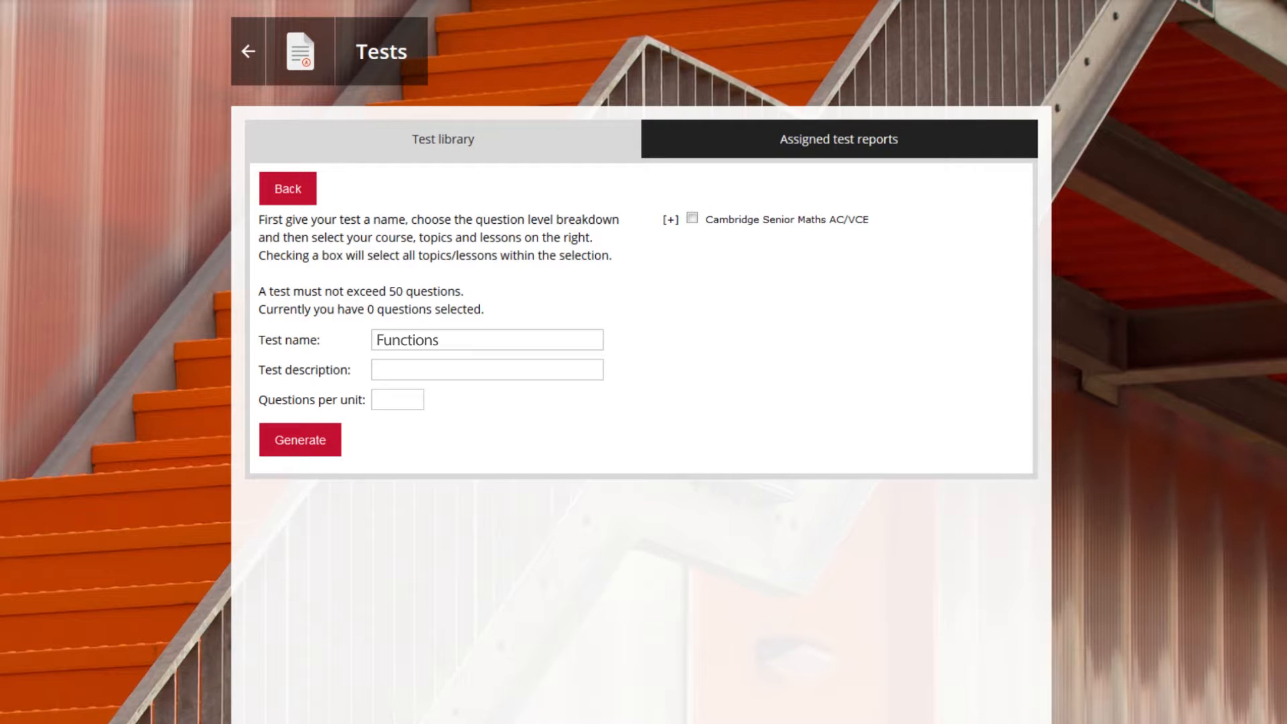
- Go to the Current Tasks list
{"action": "left_click", "coordinate": [248, 51]}
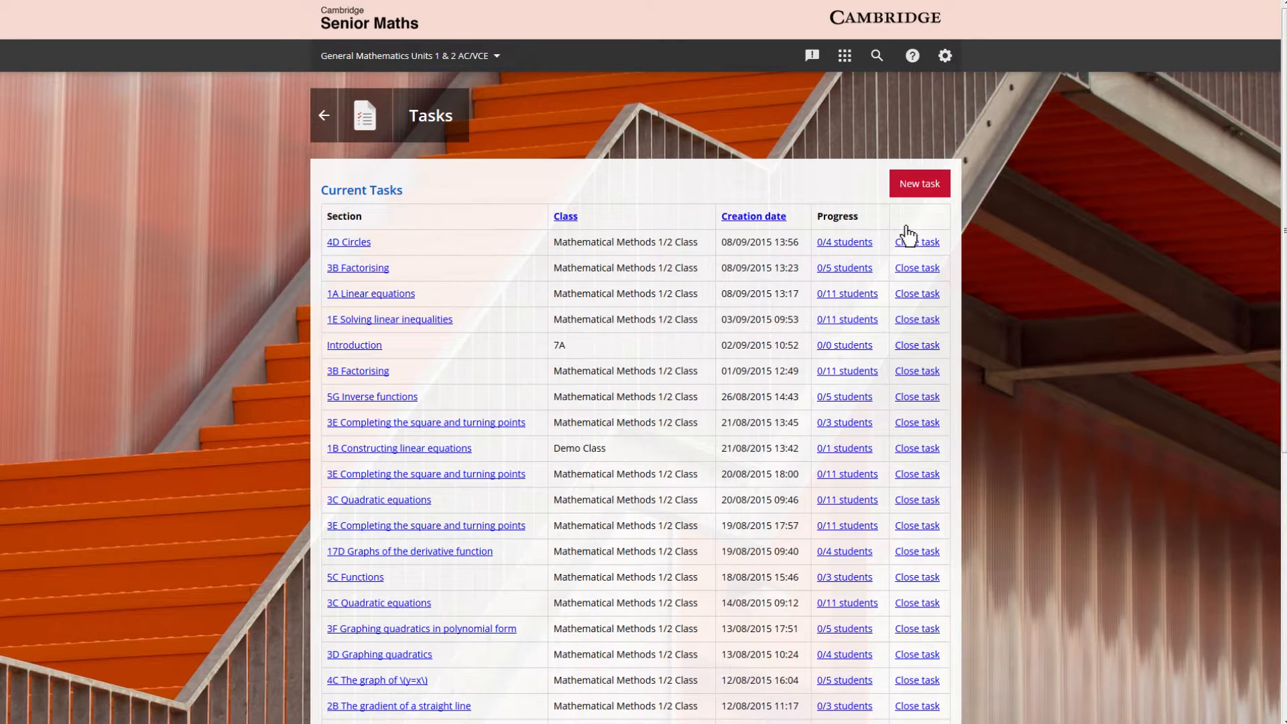
- Return to the dashboard and bring up the class reports list (7A, Demo Class, etc.)
{"action": "left_click", "coordinate": [919, 184]}
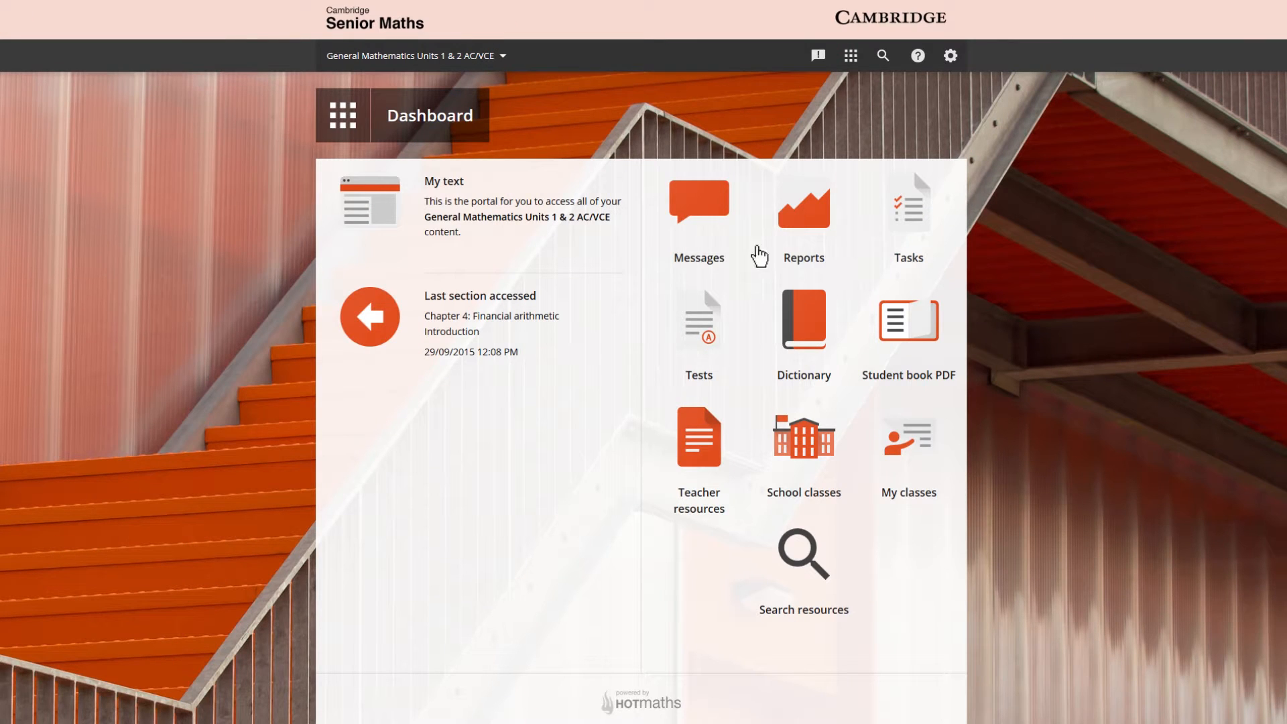
{"action": "left_click", "coordinate": [805, 209]}
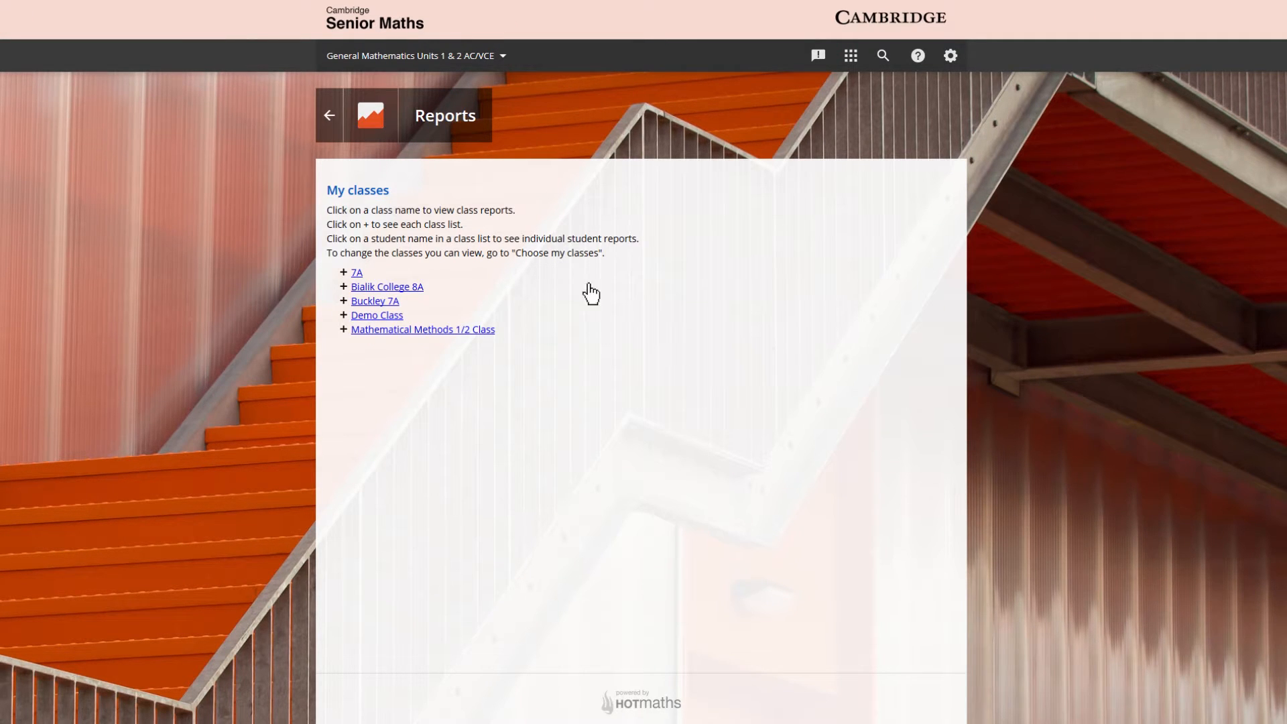